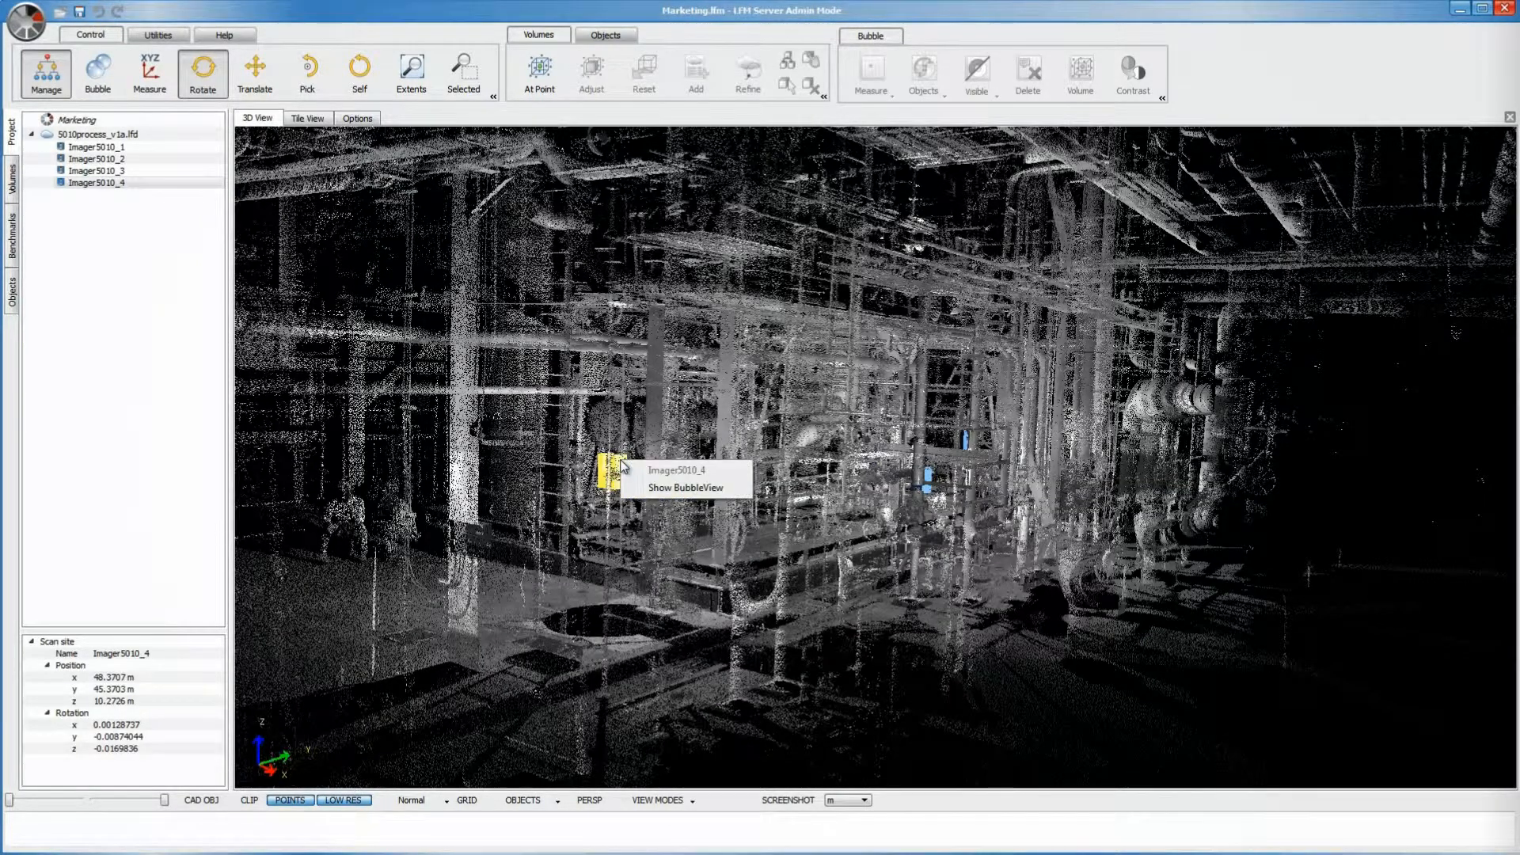
pyautogui.moveTo(636, 494)
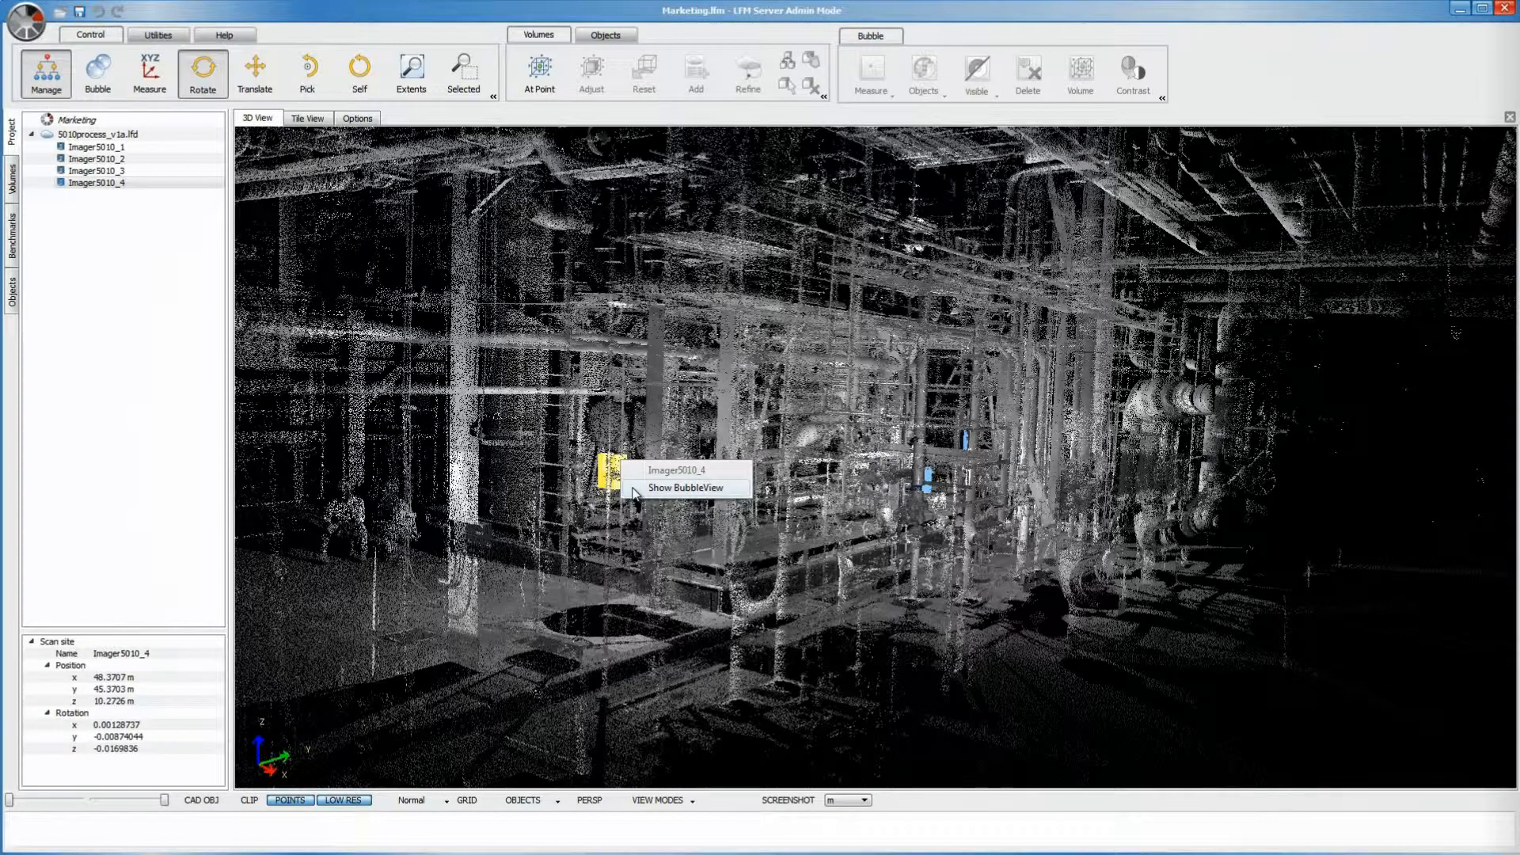
# - Show the BubbleView for scan site Imager5010_4 from its marker in the 3D point cloud
pyautogui.click(684, 487)
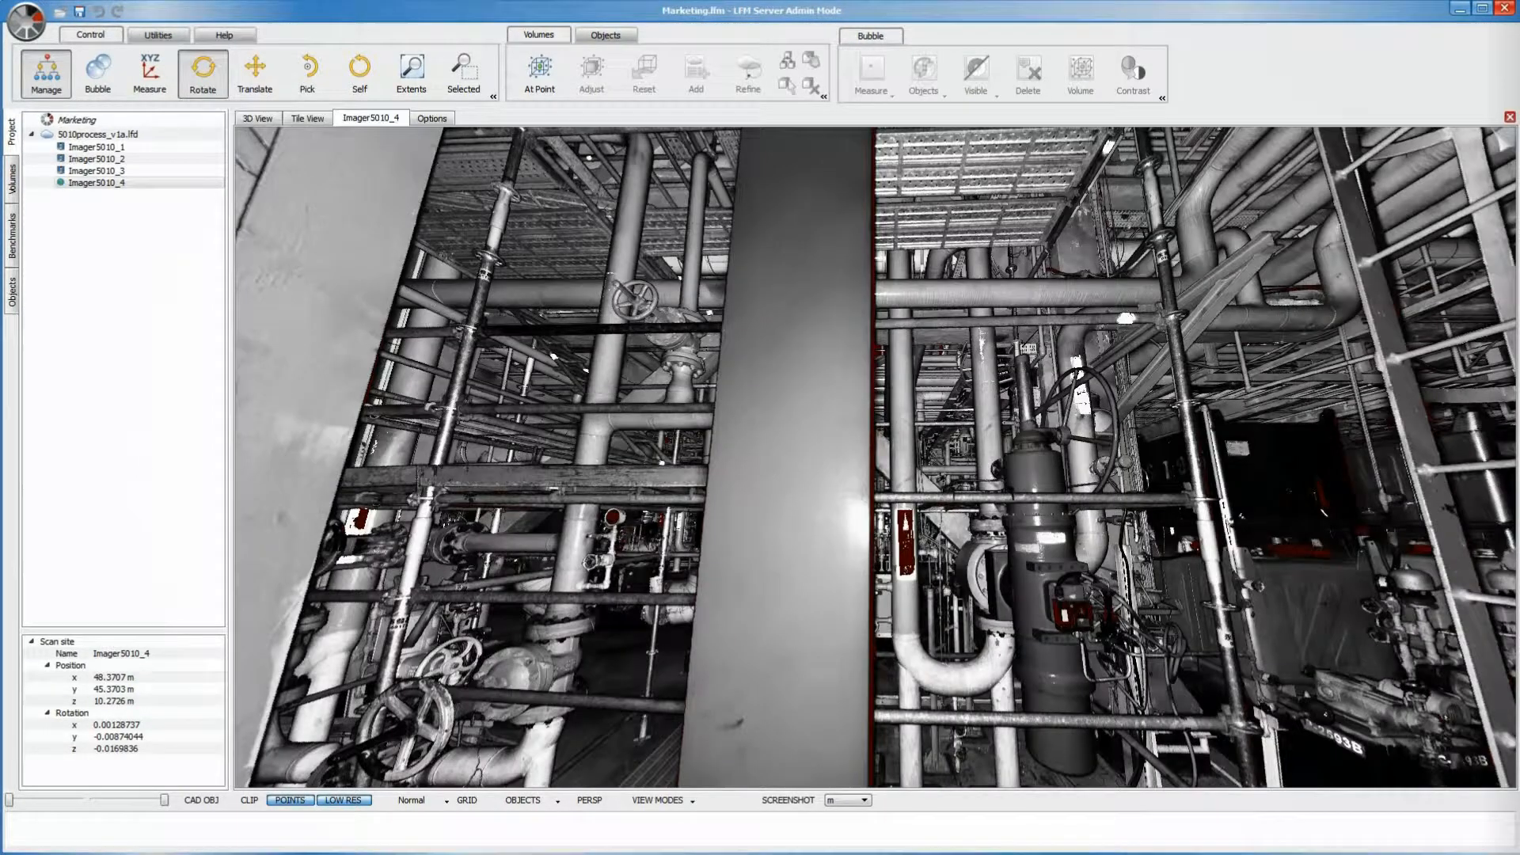
# - Undock the Imager5010_4 bubble view so it floats over the 3D View
pyautogui.click(974, 73)
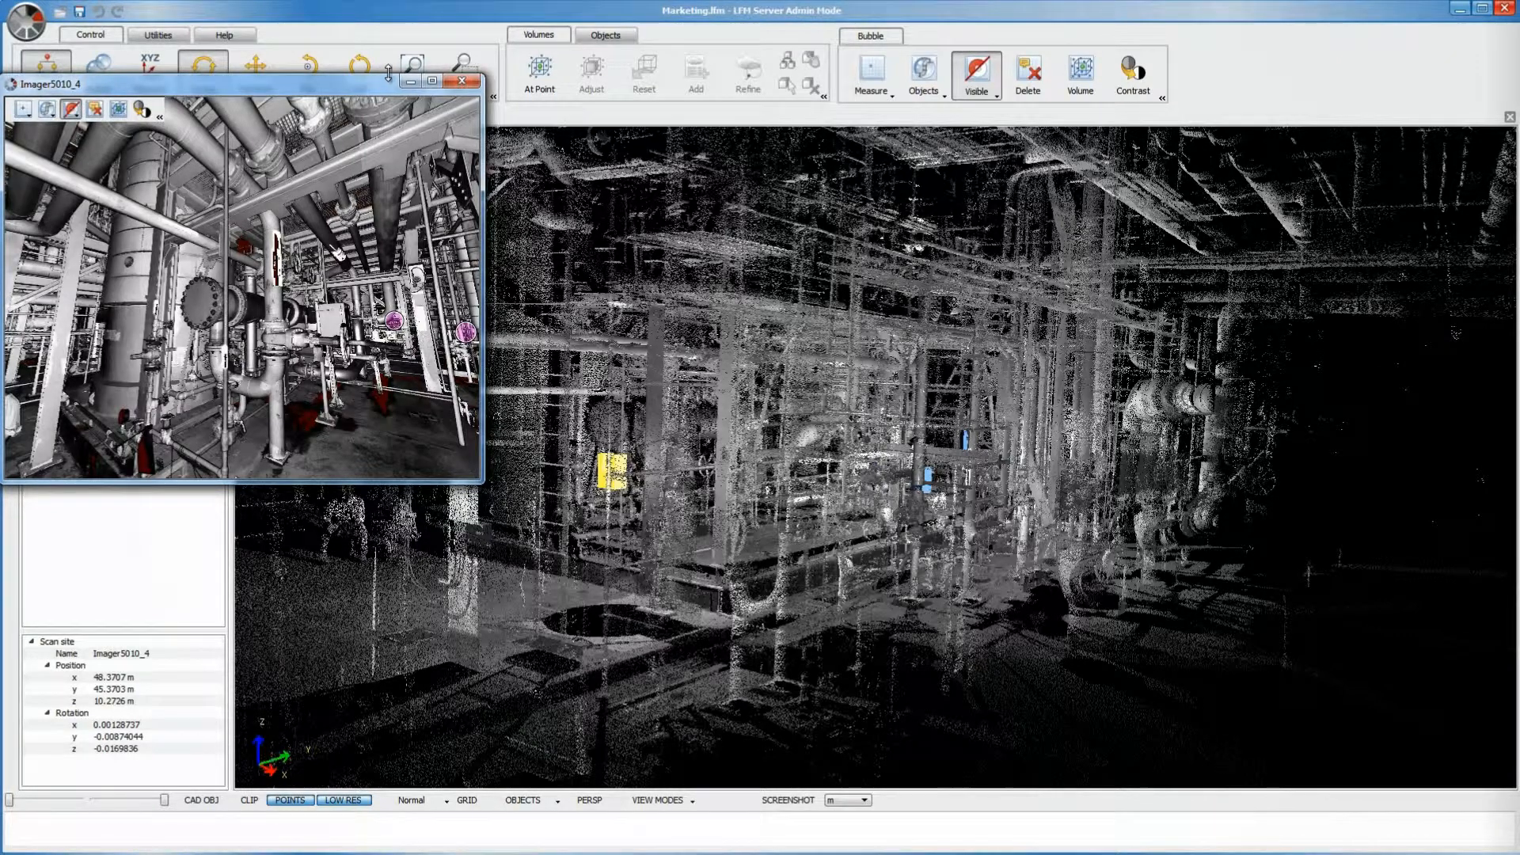
pyautogui.moveTo(430, 90)
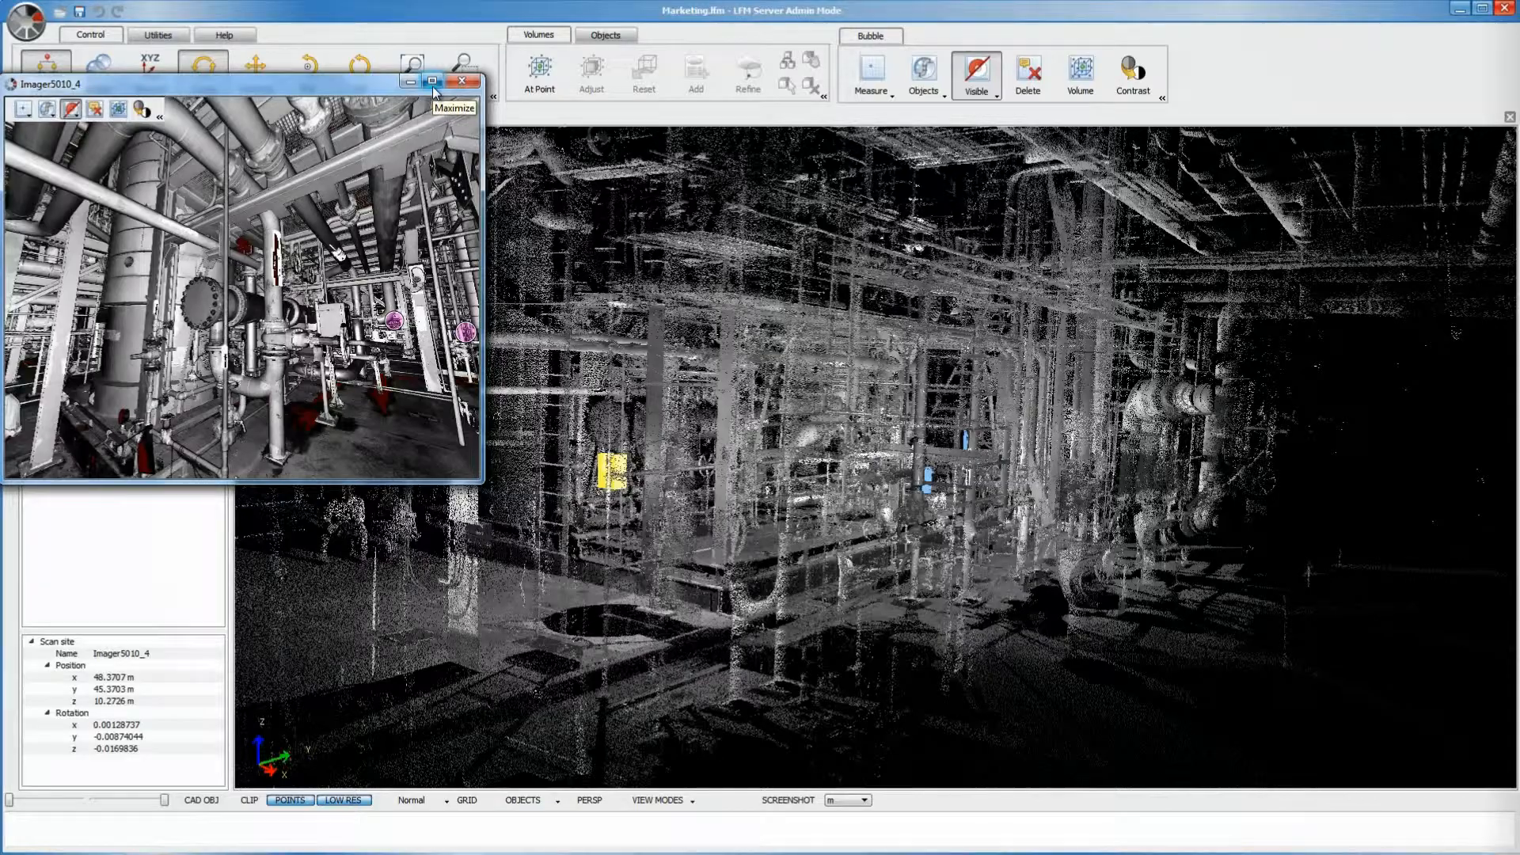
# - Maximize the floating Imager5010_4 window and list its object display choices
pyautogui.click(431, 81)
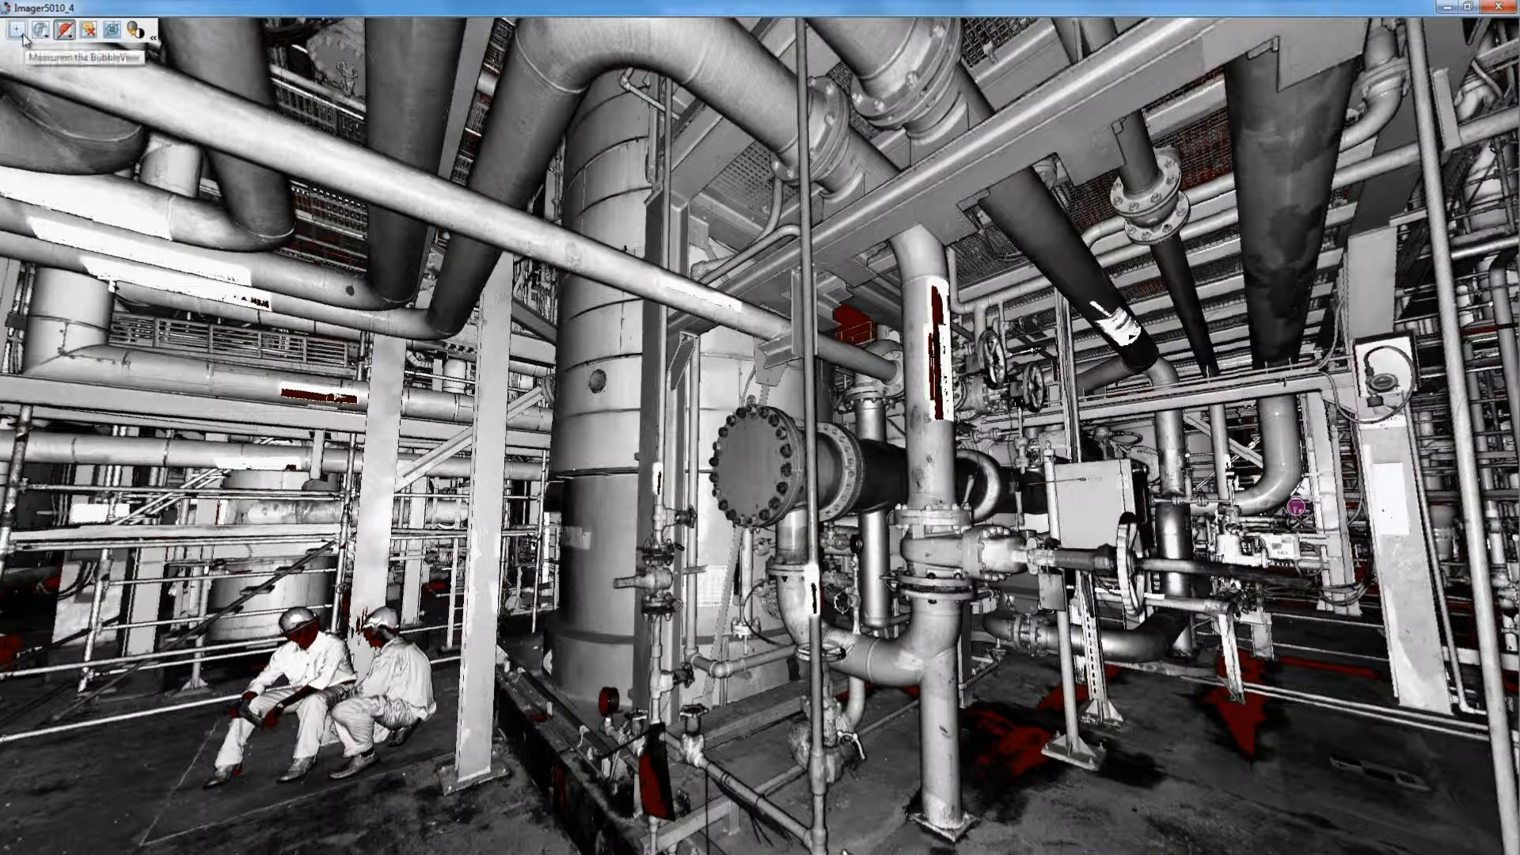
pyautogui.moveTo(46, 26)
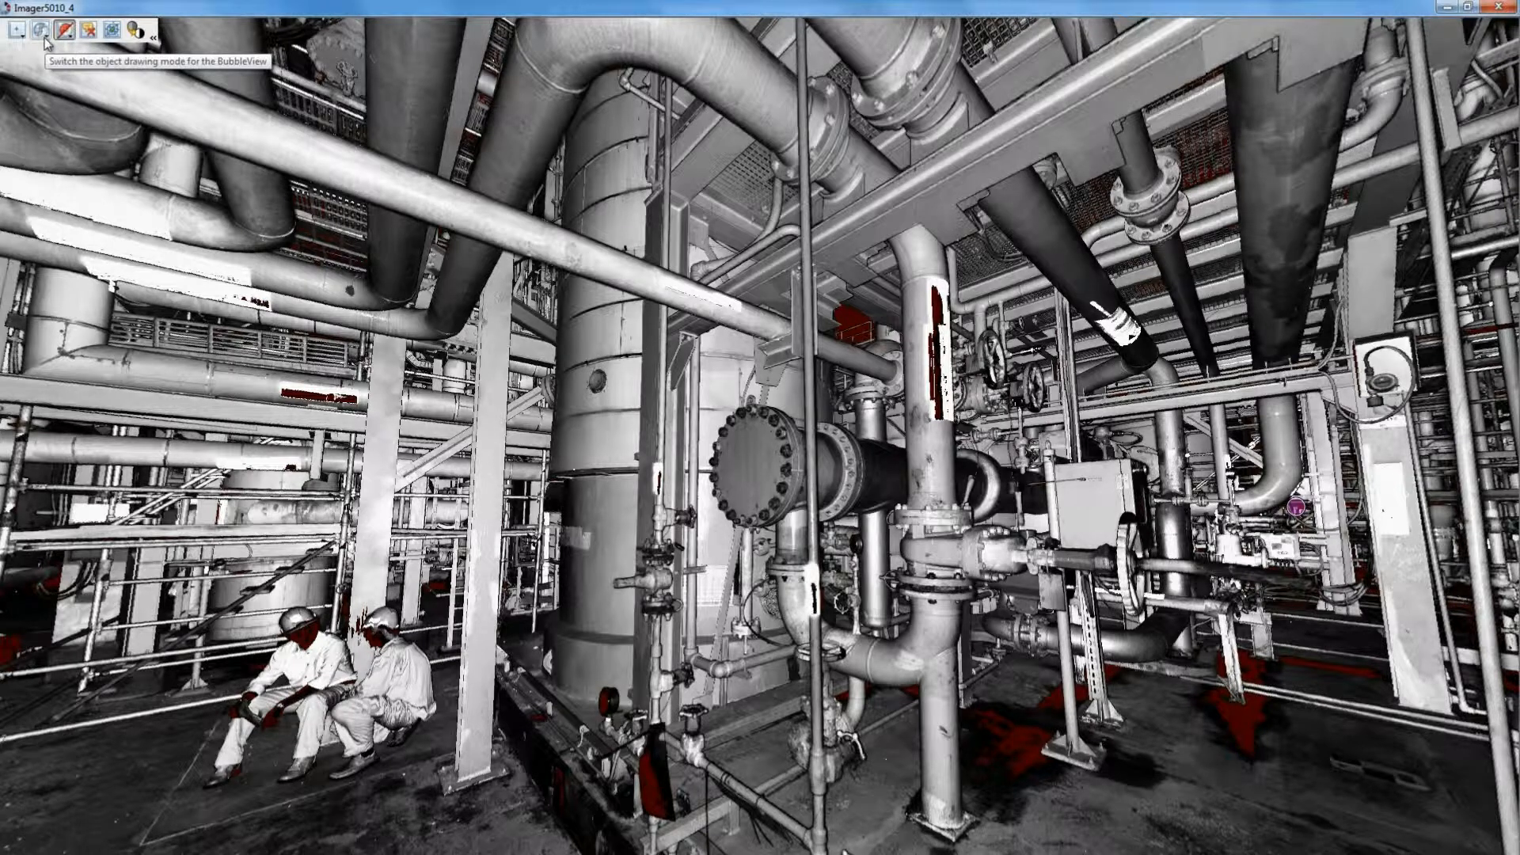
pyautogui.click(46, 27)
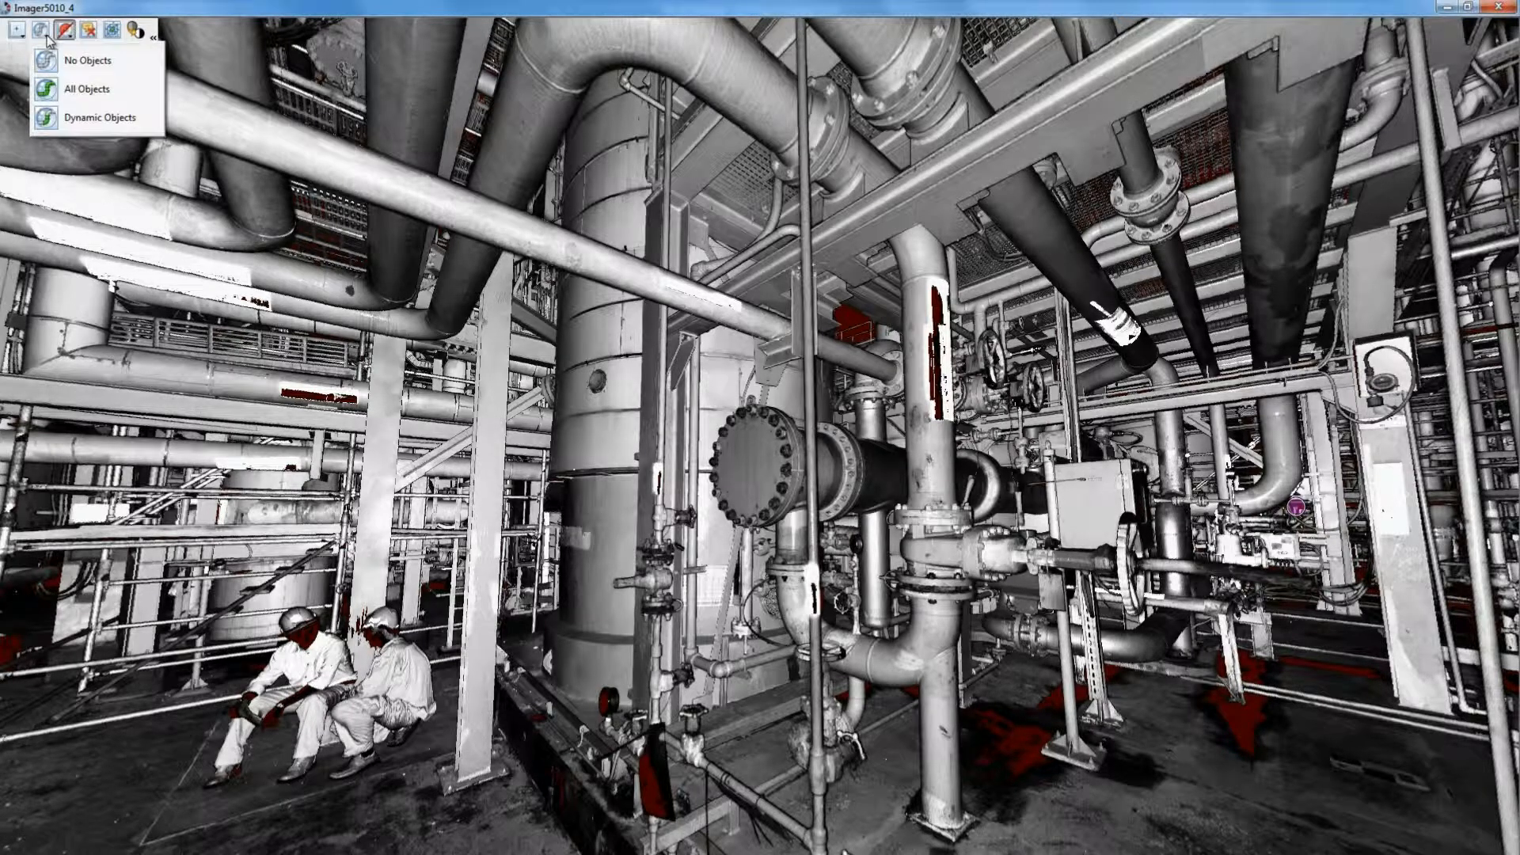